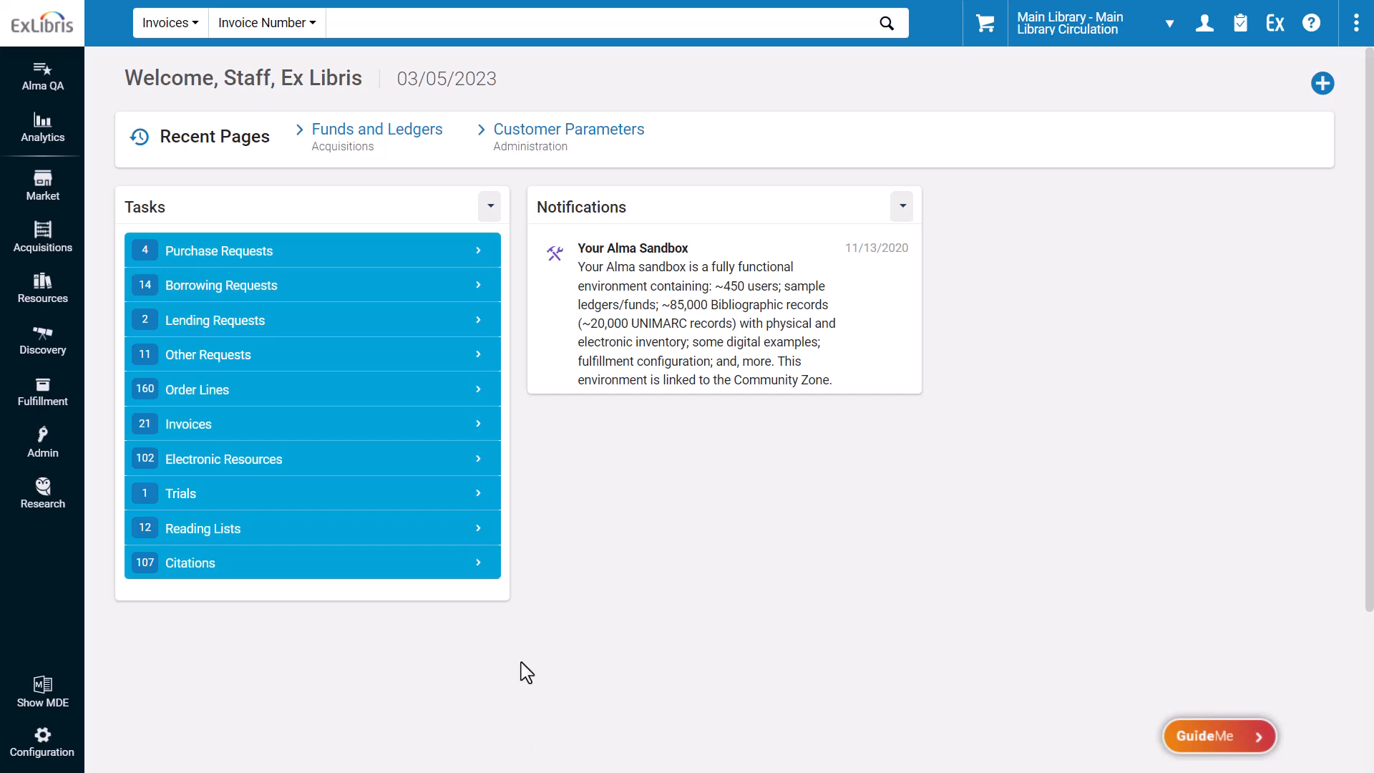
# - Search invoices for number 1 and edit line 1 of closed invoice PO-18813-1
pyautogui.write('1')
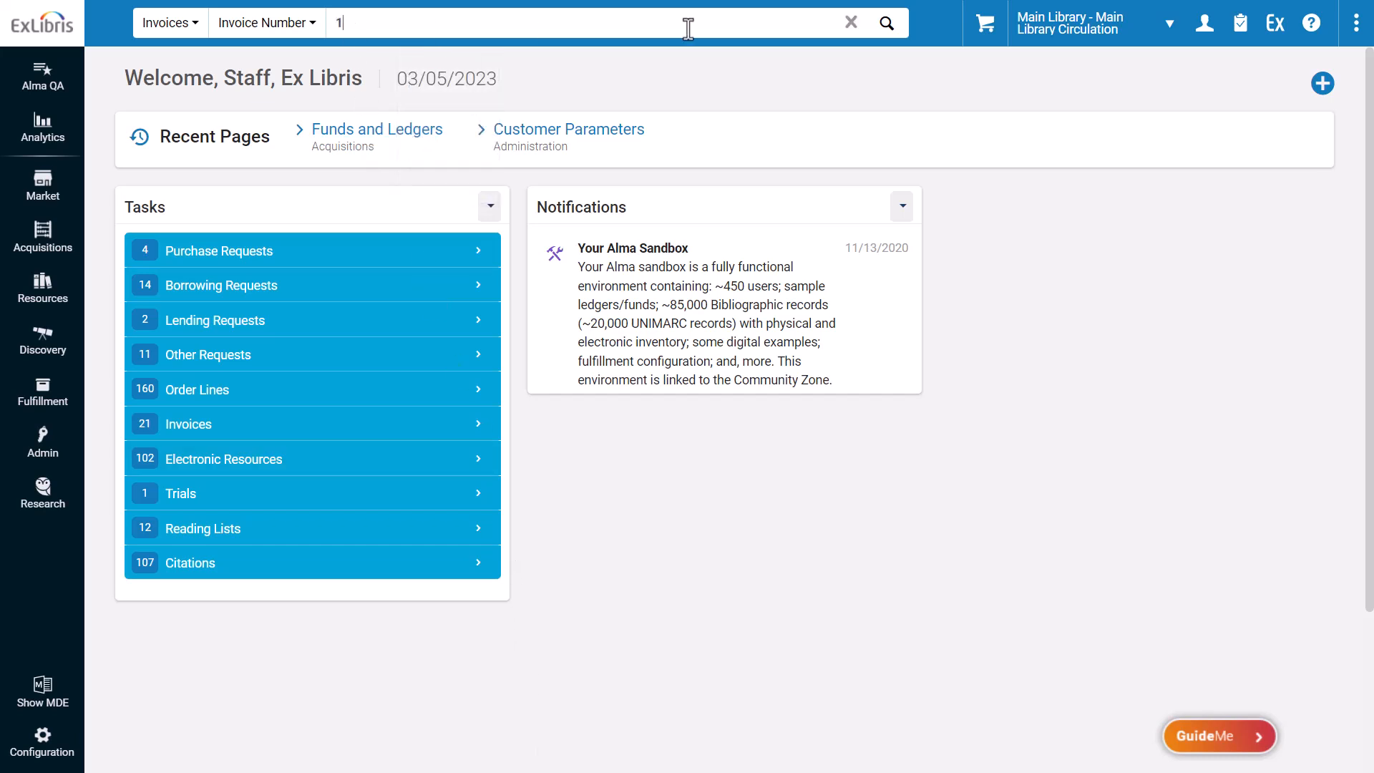
pyautogui.click(885, 22)
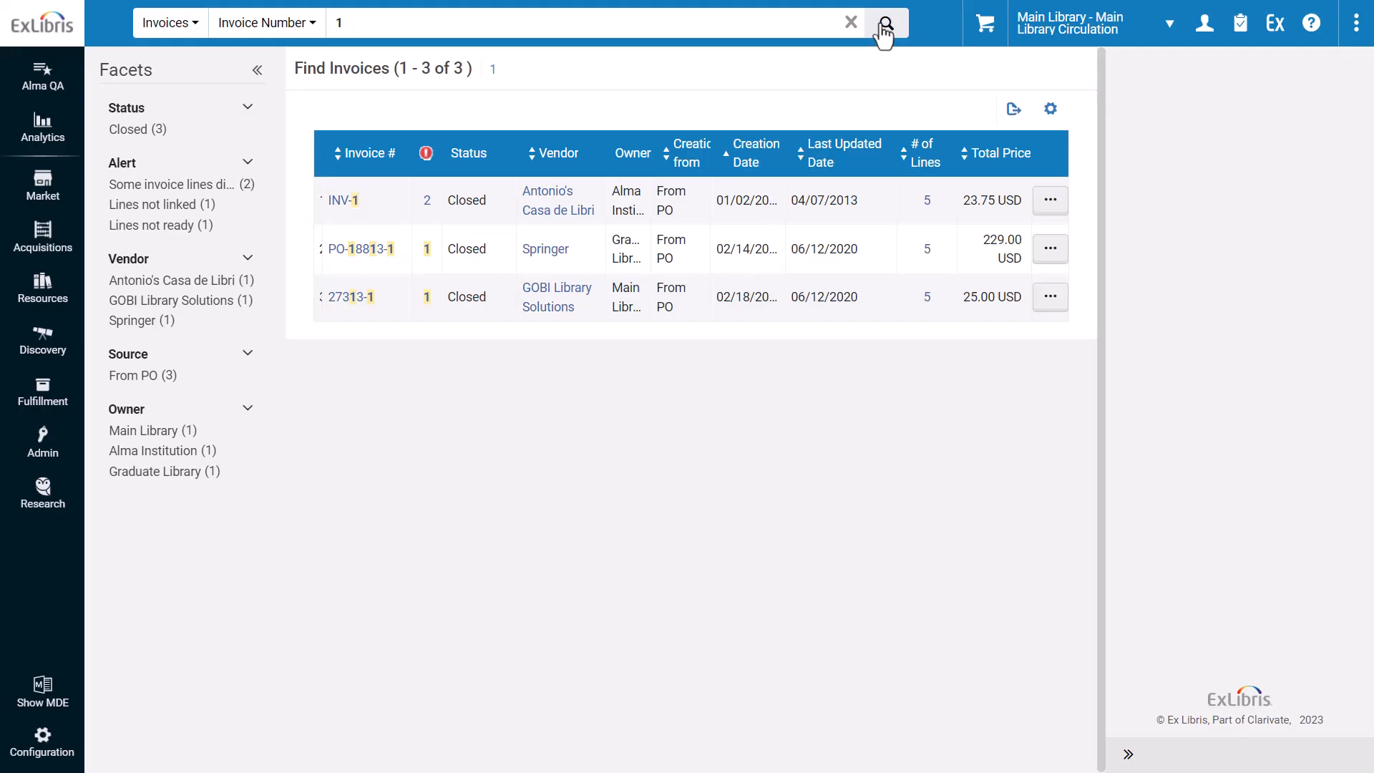
pyautogui.moveTo(522, 272)
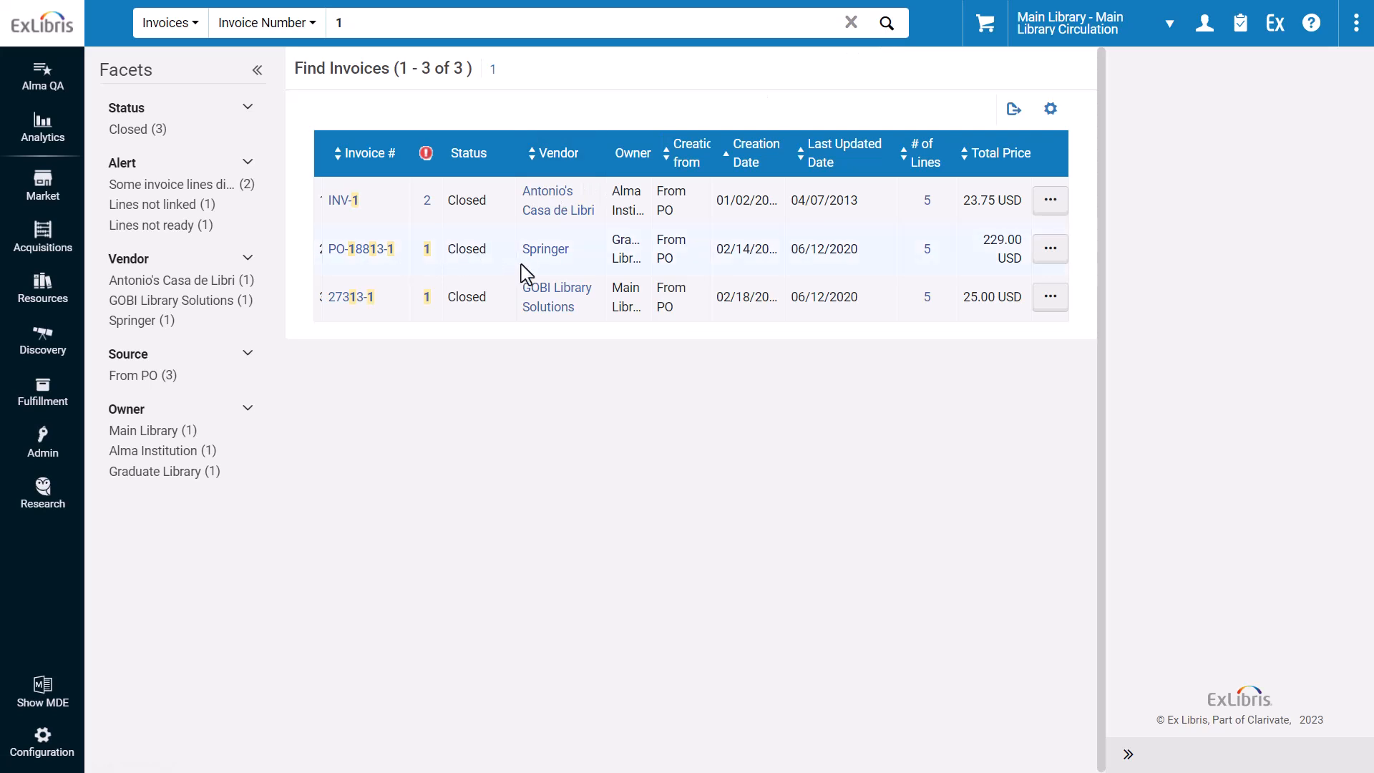
pyautogui.moveTo(931, 270)
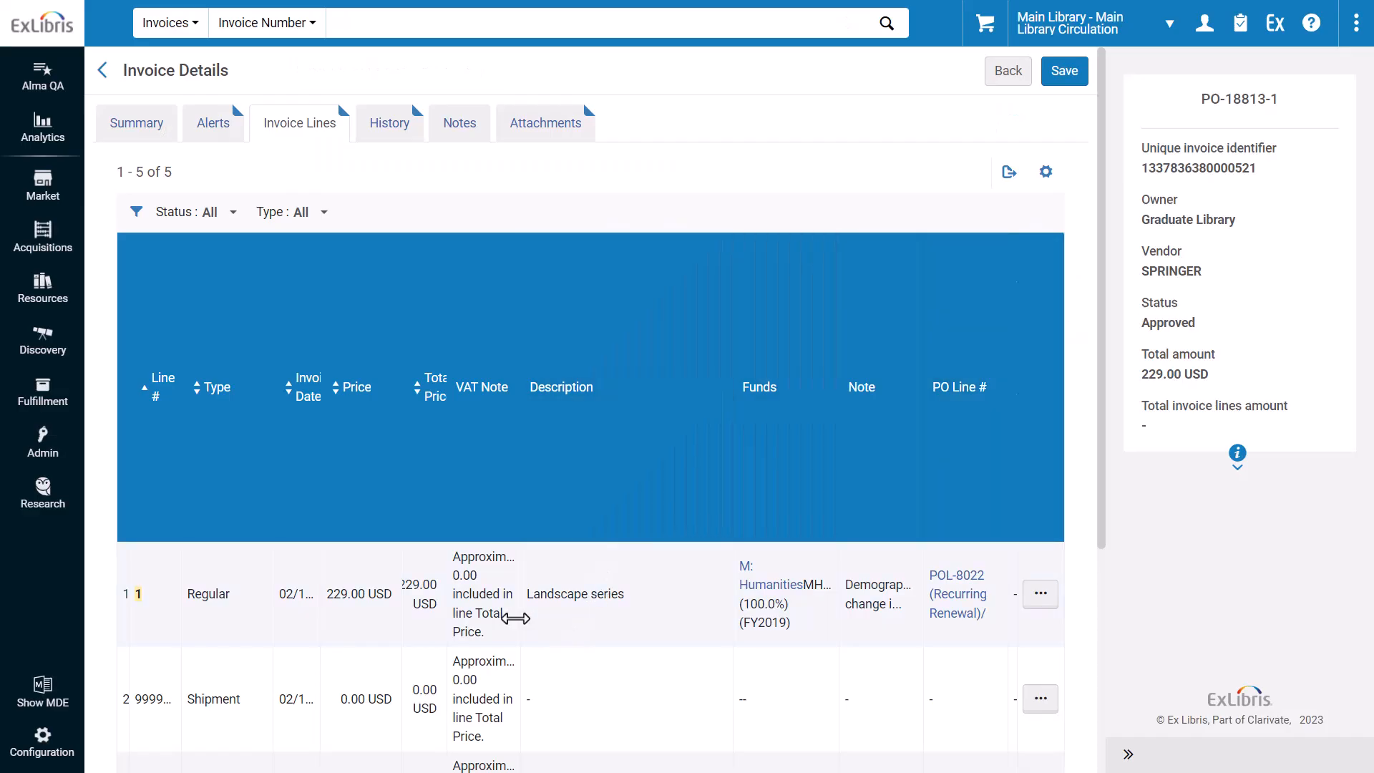
pyautogui.click(1039, 593)
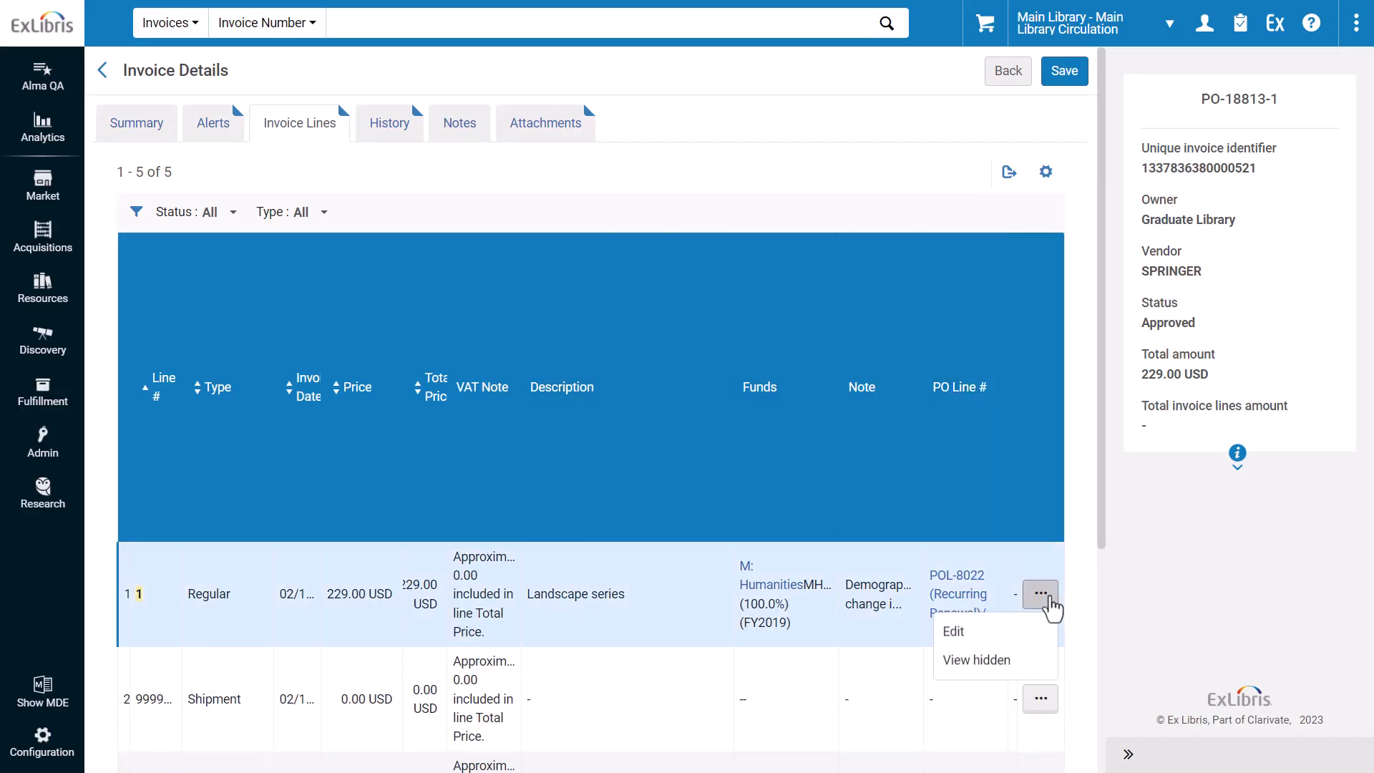
pyautogui.click(951, 632)
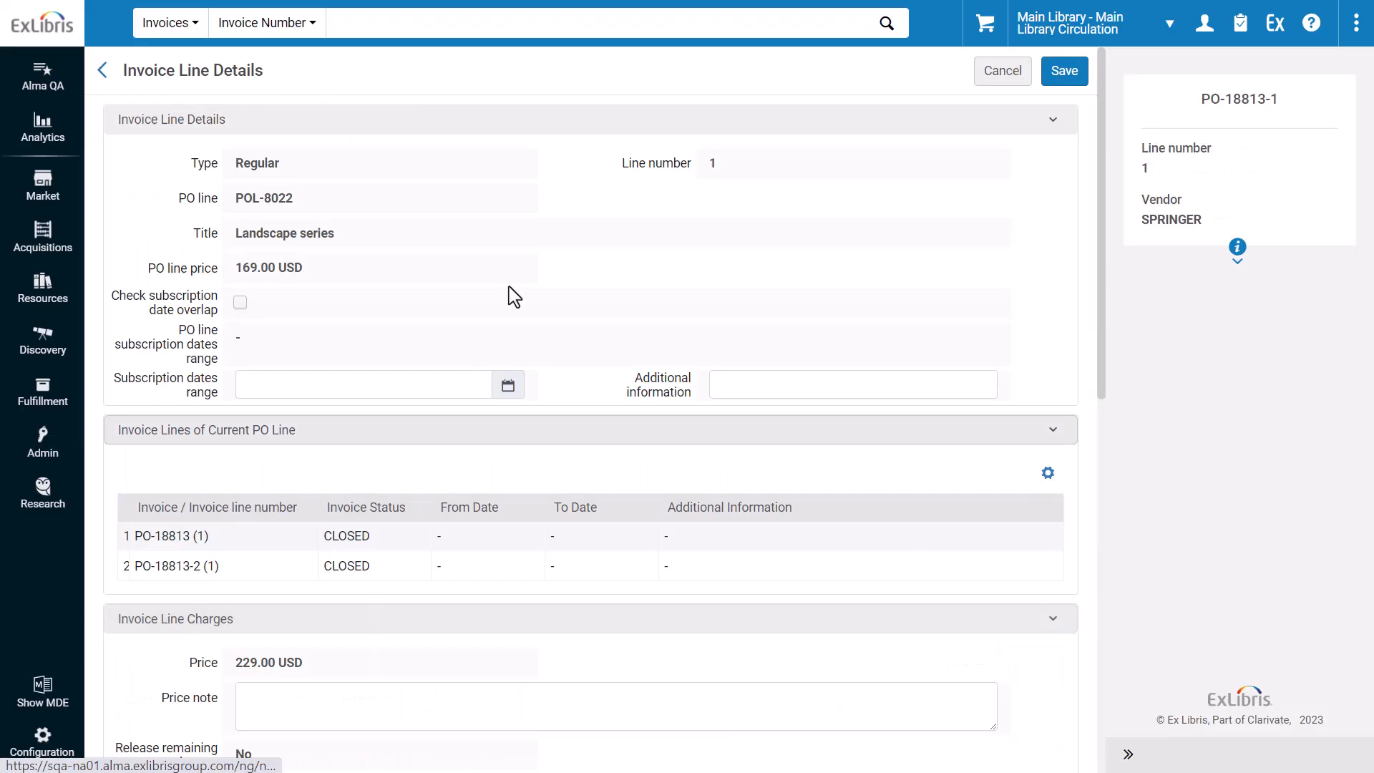
pyautogui.moveTo(278, 112)
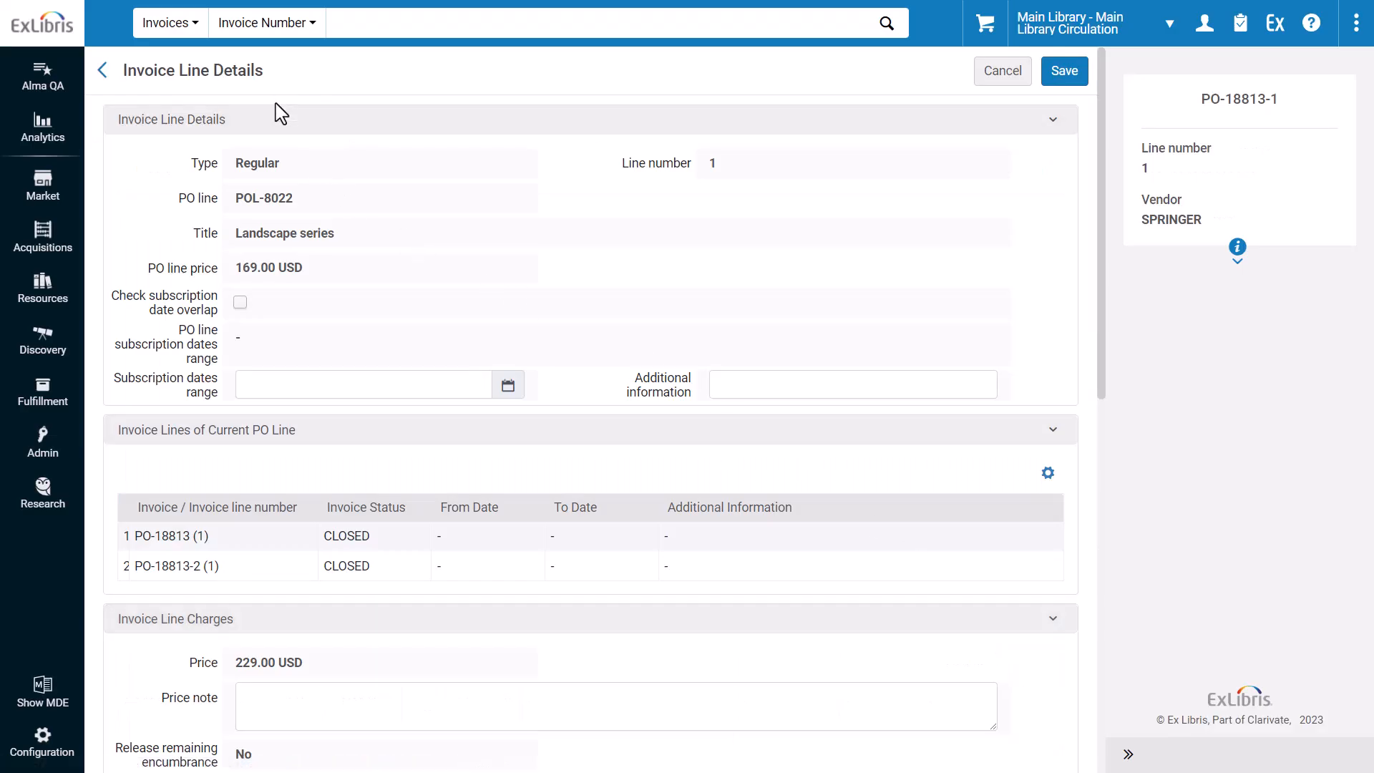
# - Save line 1 with subscription dates 03/31/2023 - 04/30/2023 and overlap check enabled
pyautogui.click(362, 383)
pyautogui.write('03/31/2023 - 04/30/2023')
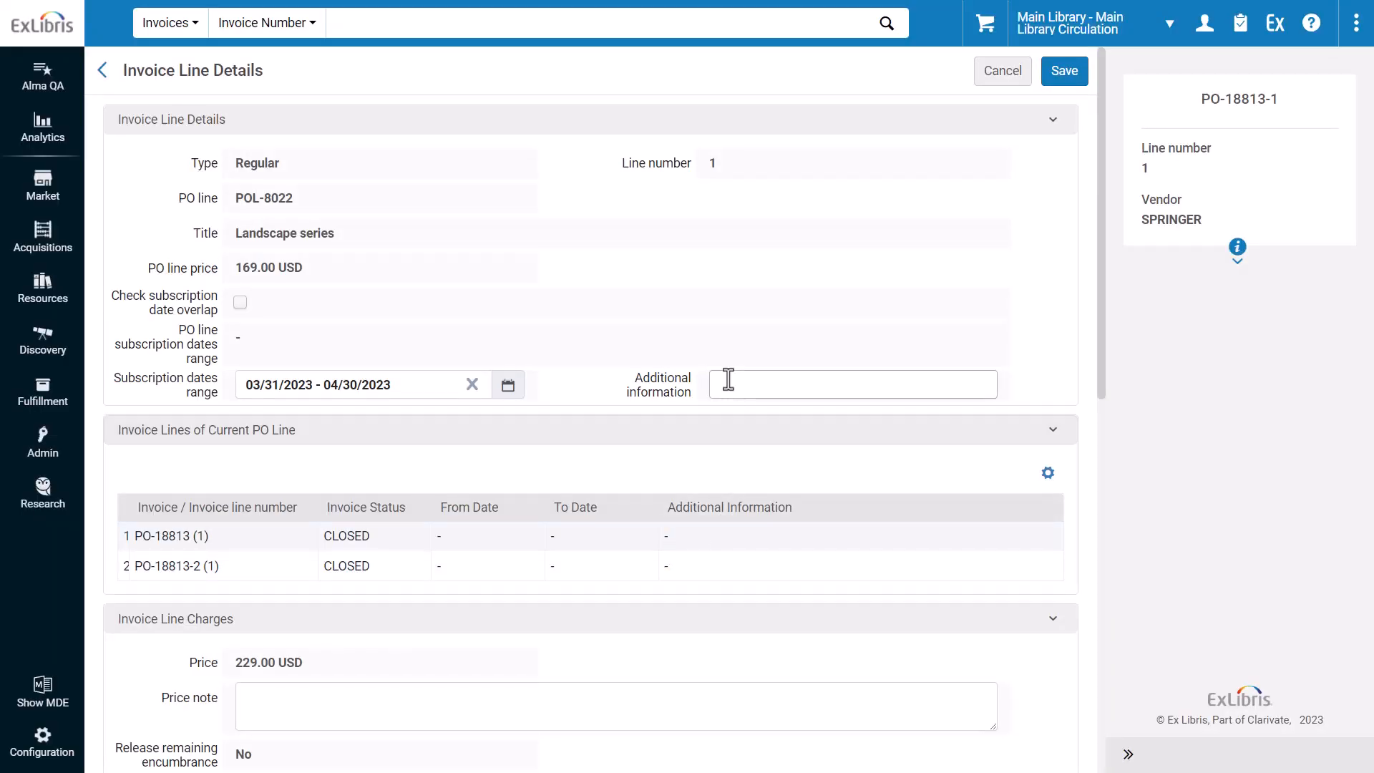
pyautogui.moveTo(455, 358)
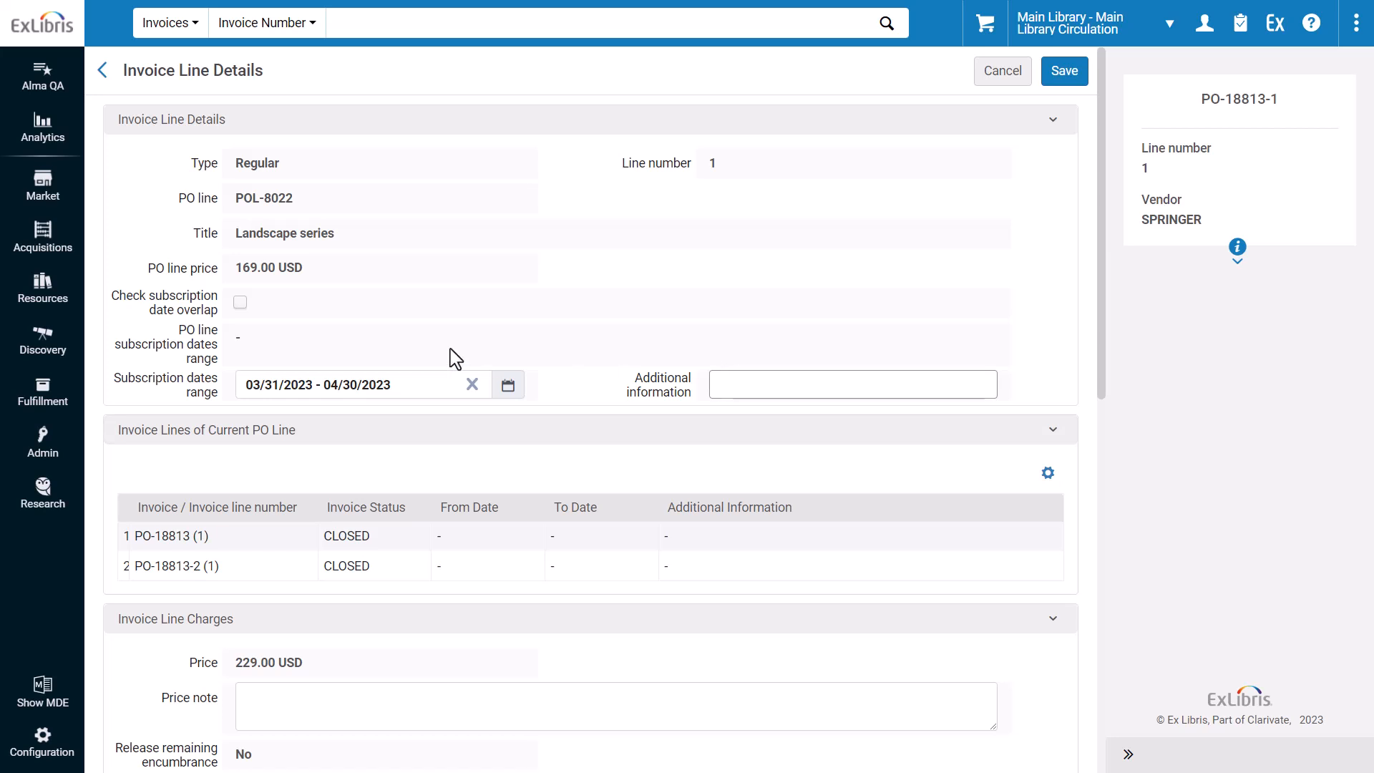
pyautogui.moveTo(202, 314)
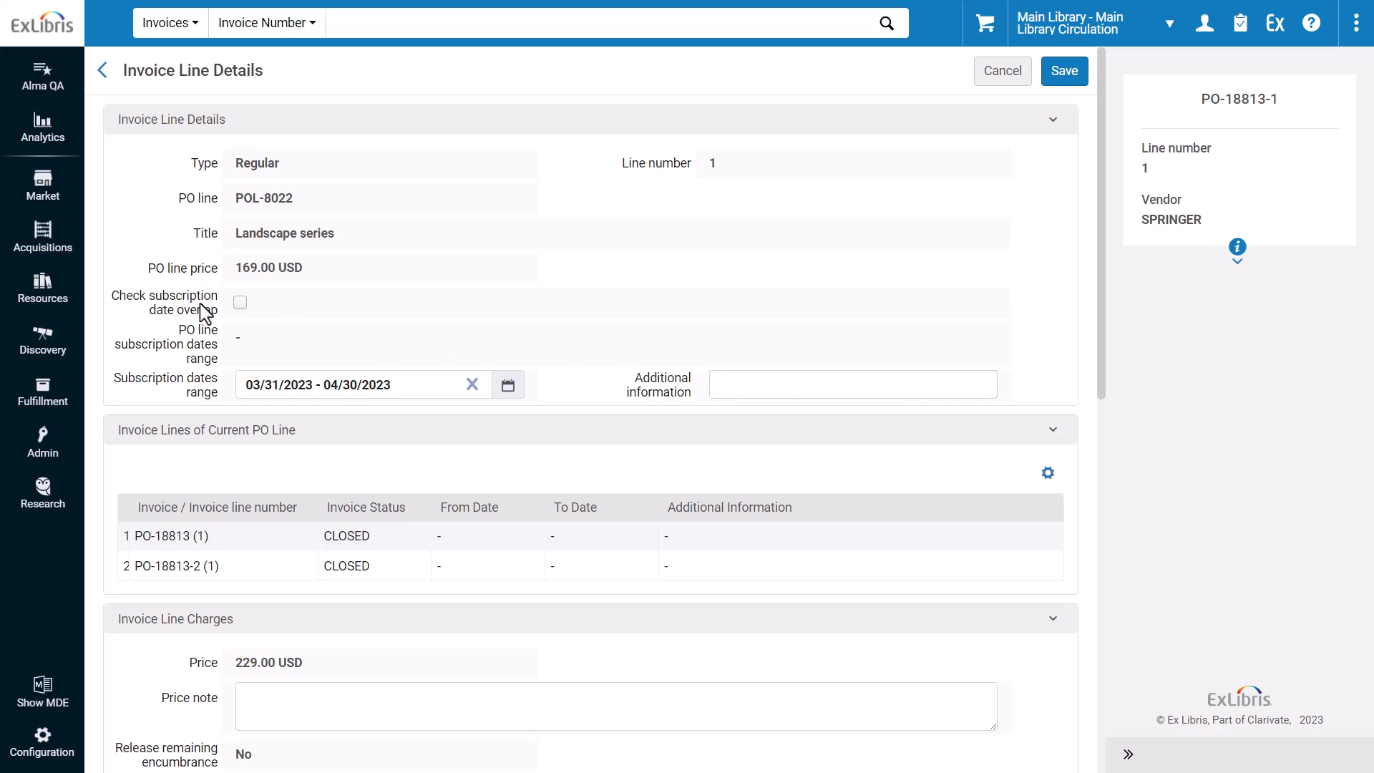
pyautogui.scroll(-3)
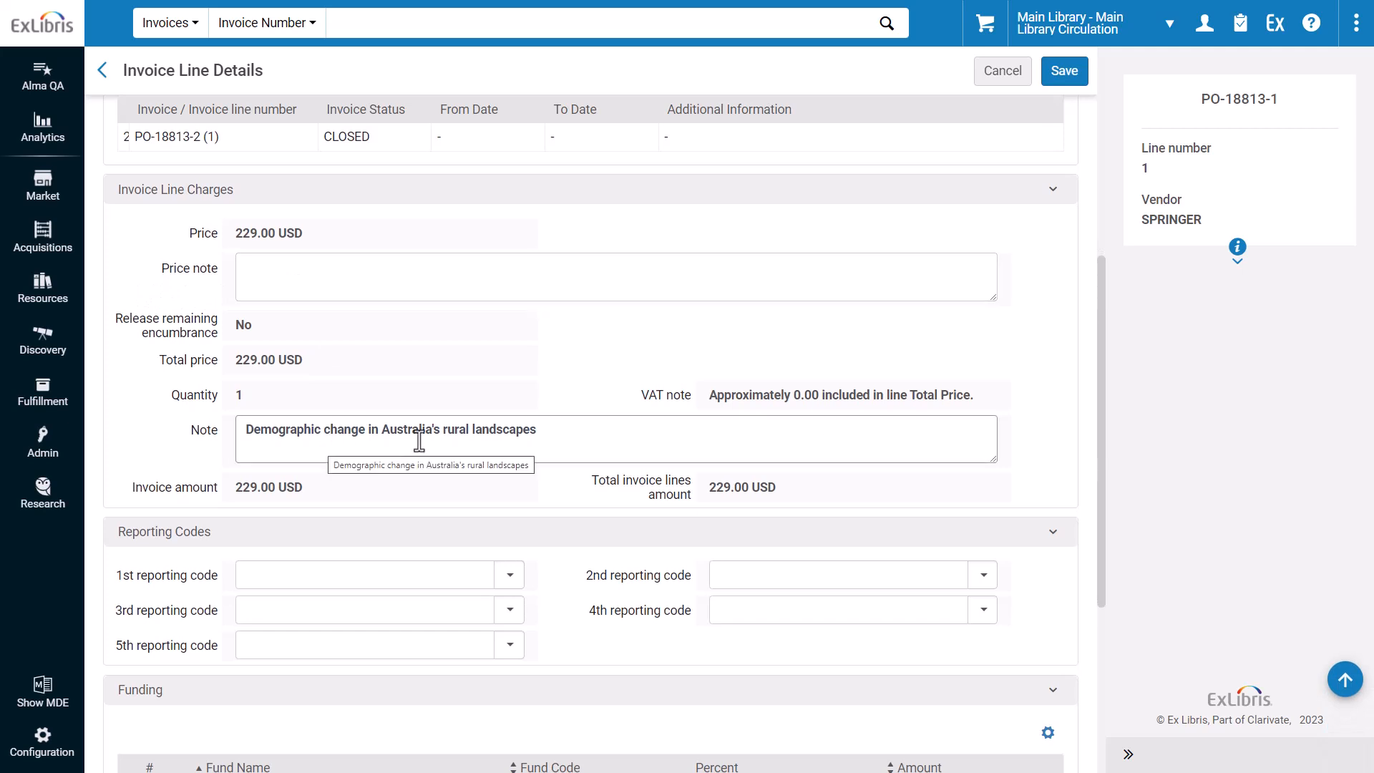
pyautogui.scroll(-3)
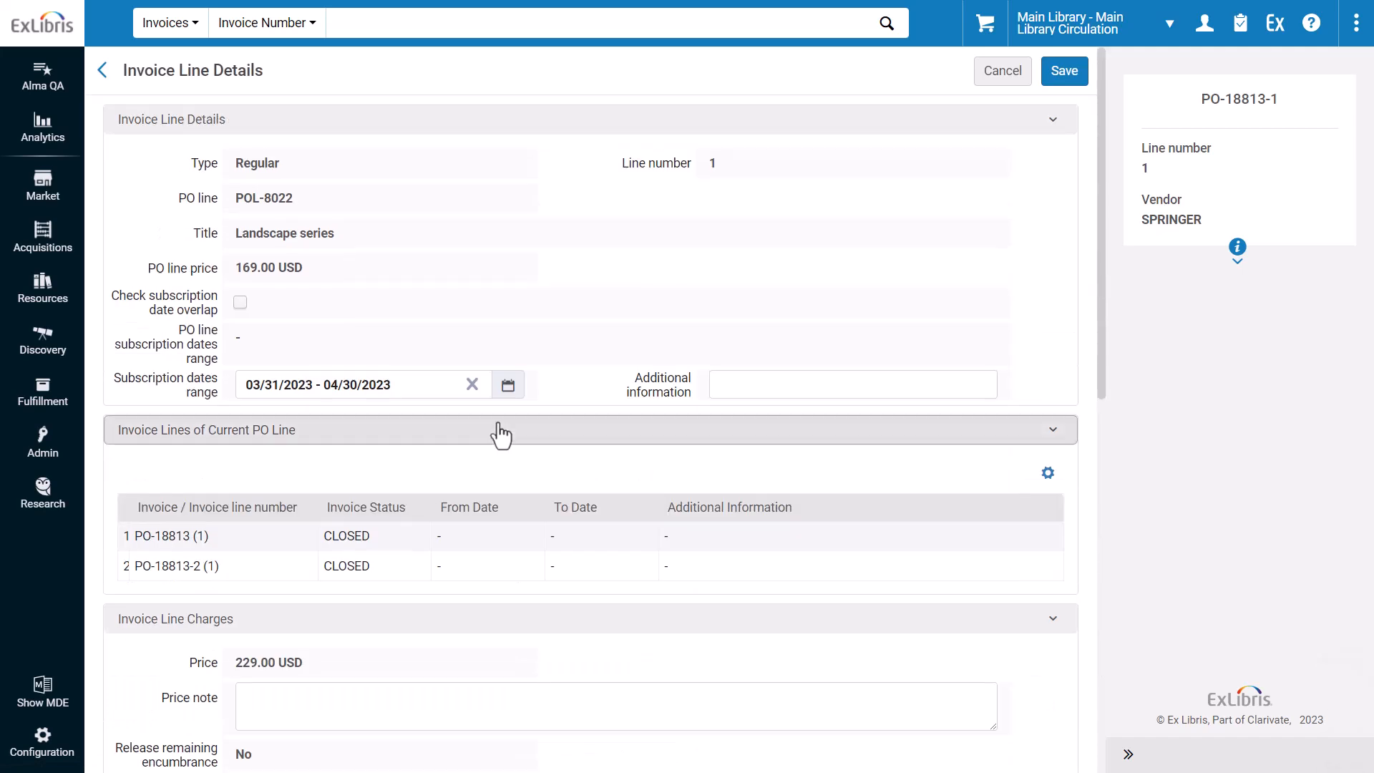
pyautogui.click(239, 301)
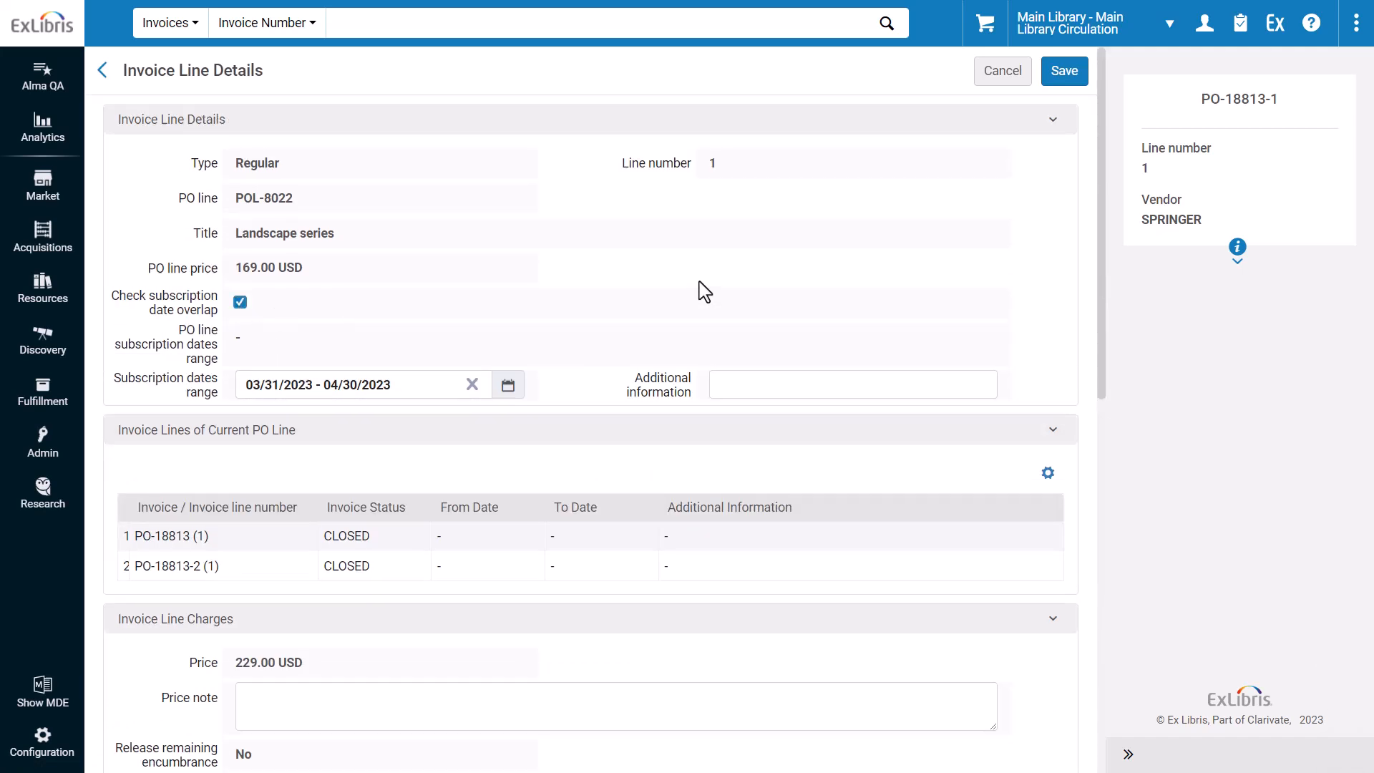
pyautogui.click(1064, 71)
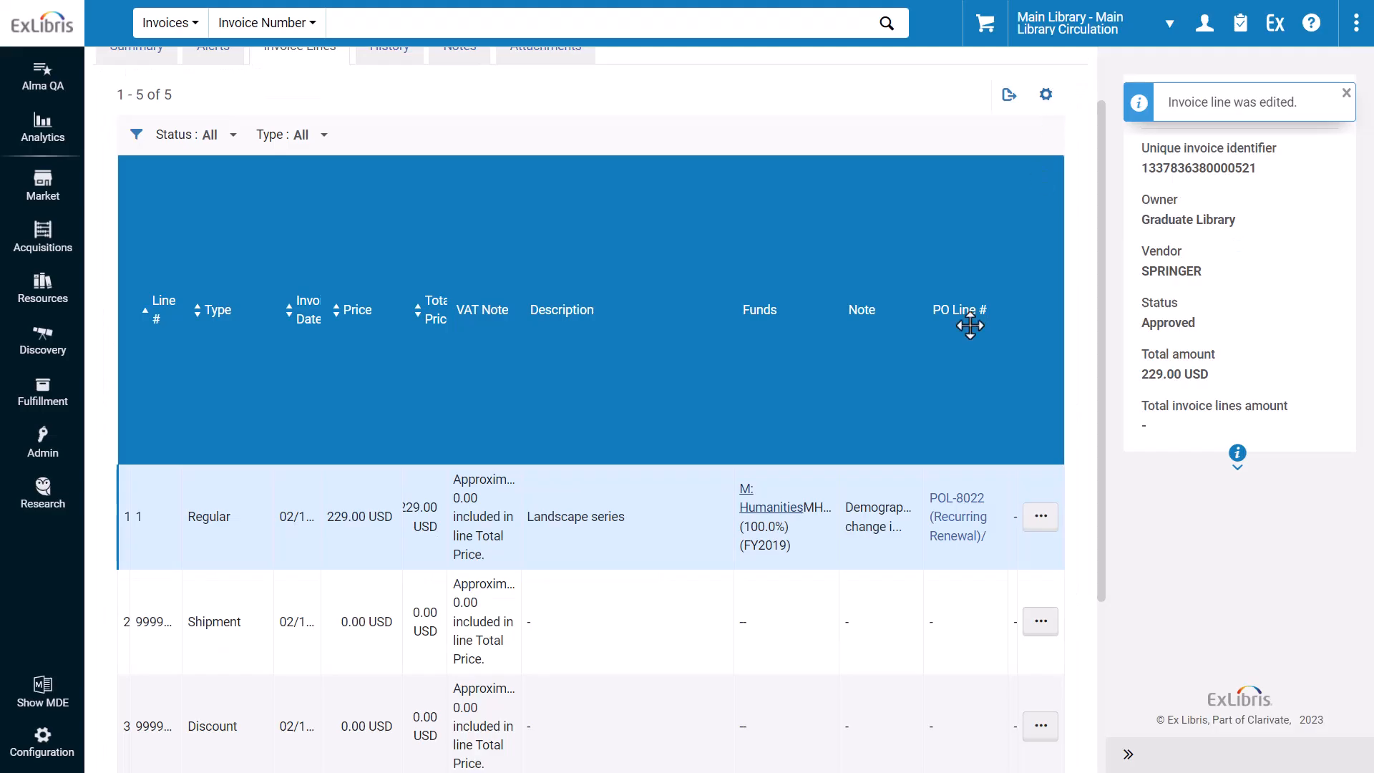